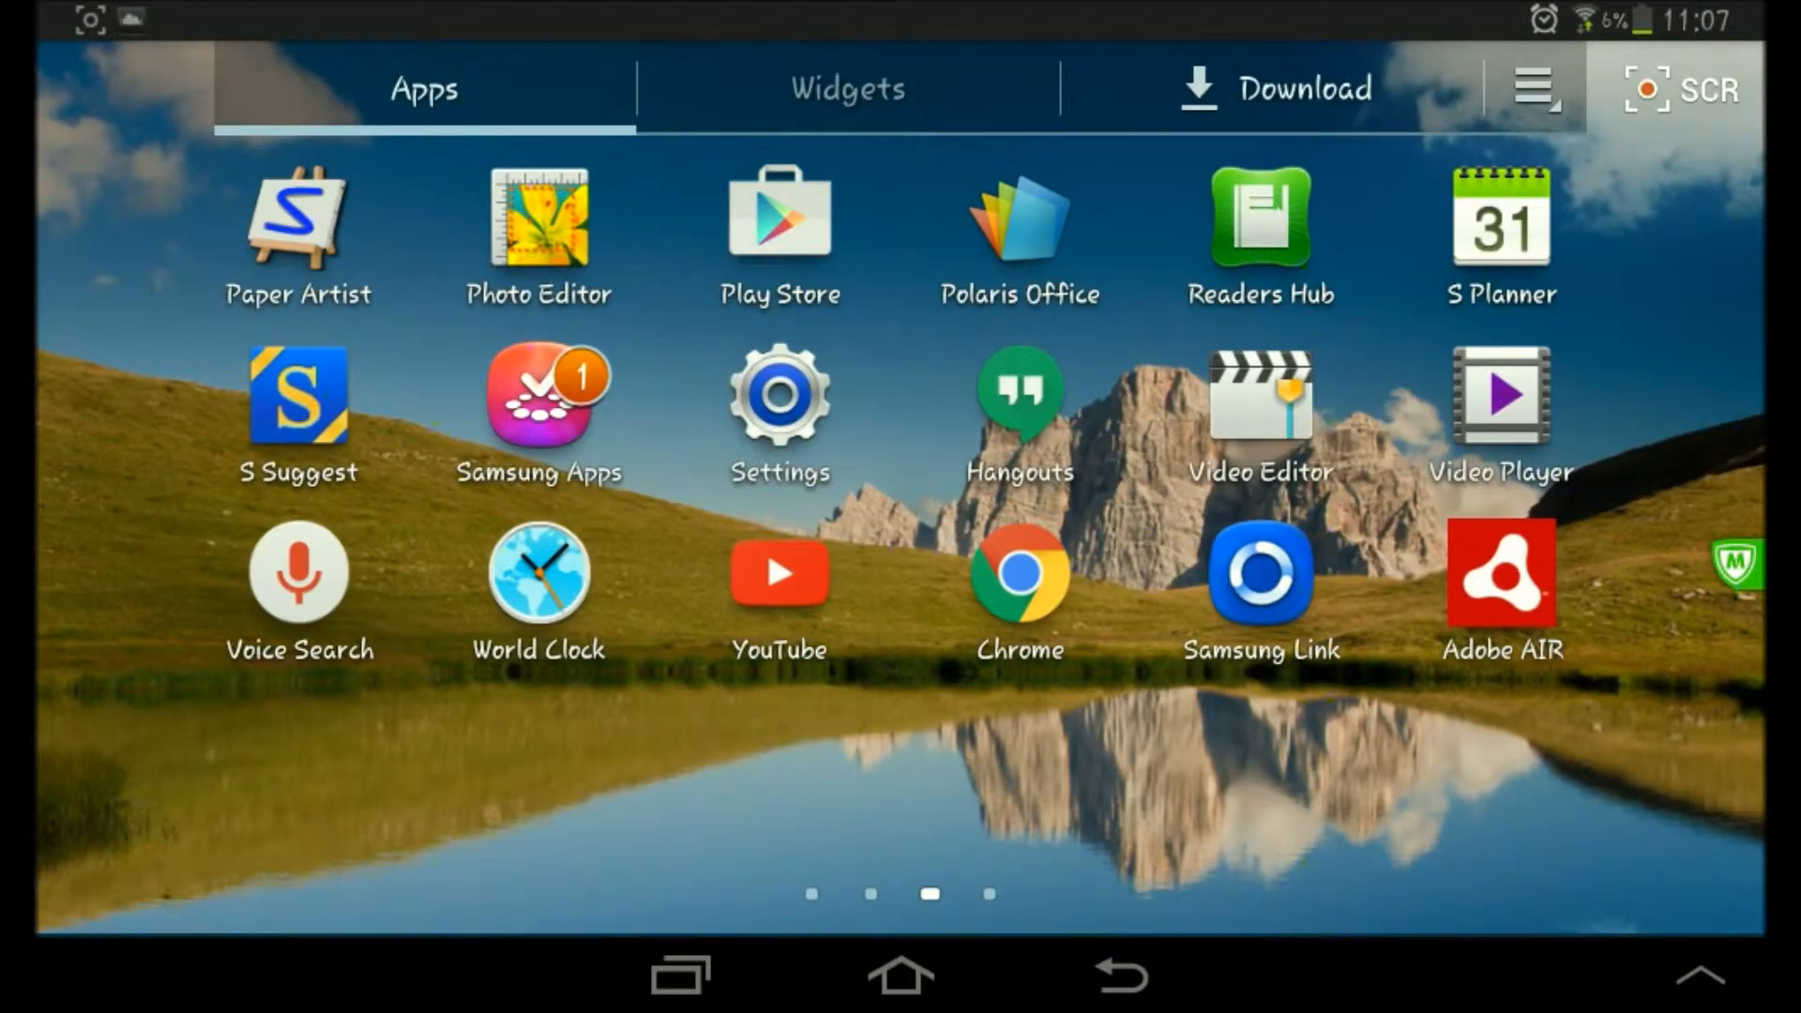
- Launch Chrome from the app drawer to a new tab page
{"action": "left_click", "coordinate": [1017, 573]}
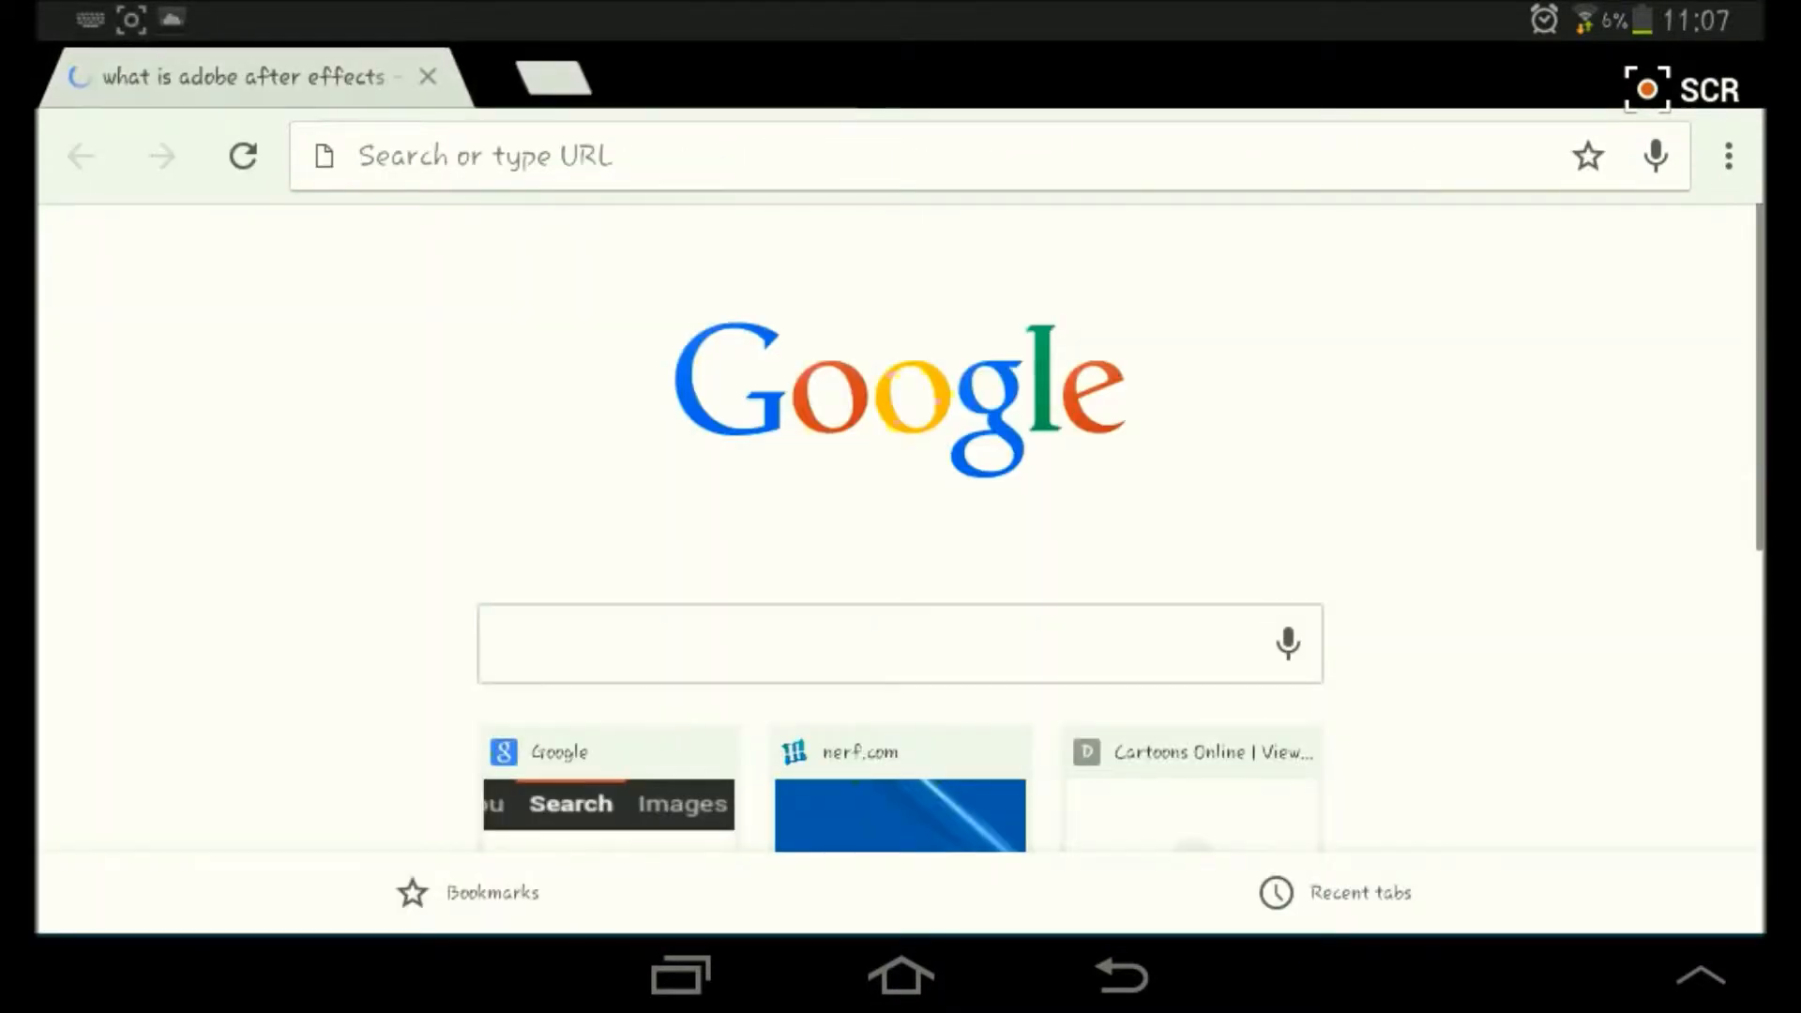
- Search the web for 'kingroot' from the address bar and land on the KingRoot site
{"action": "left_click", "coordinate": [428, 76]}
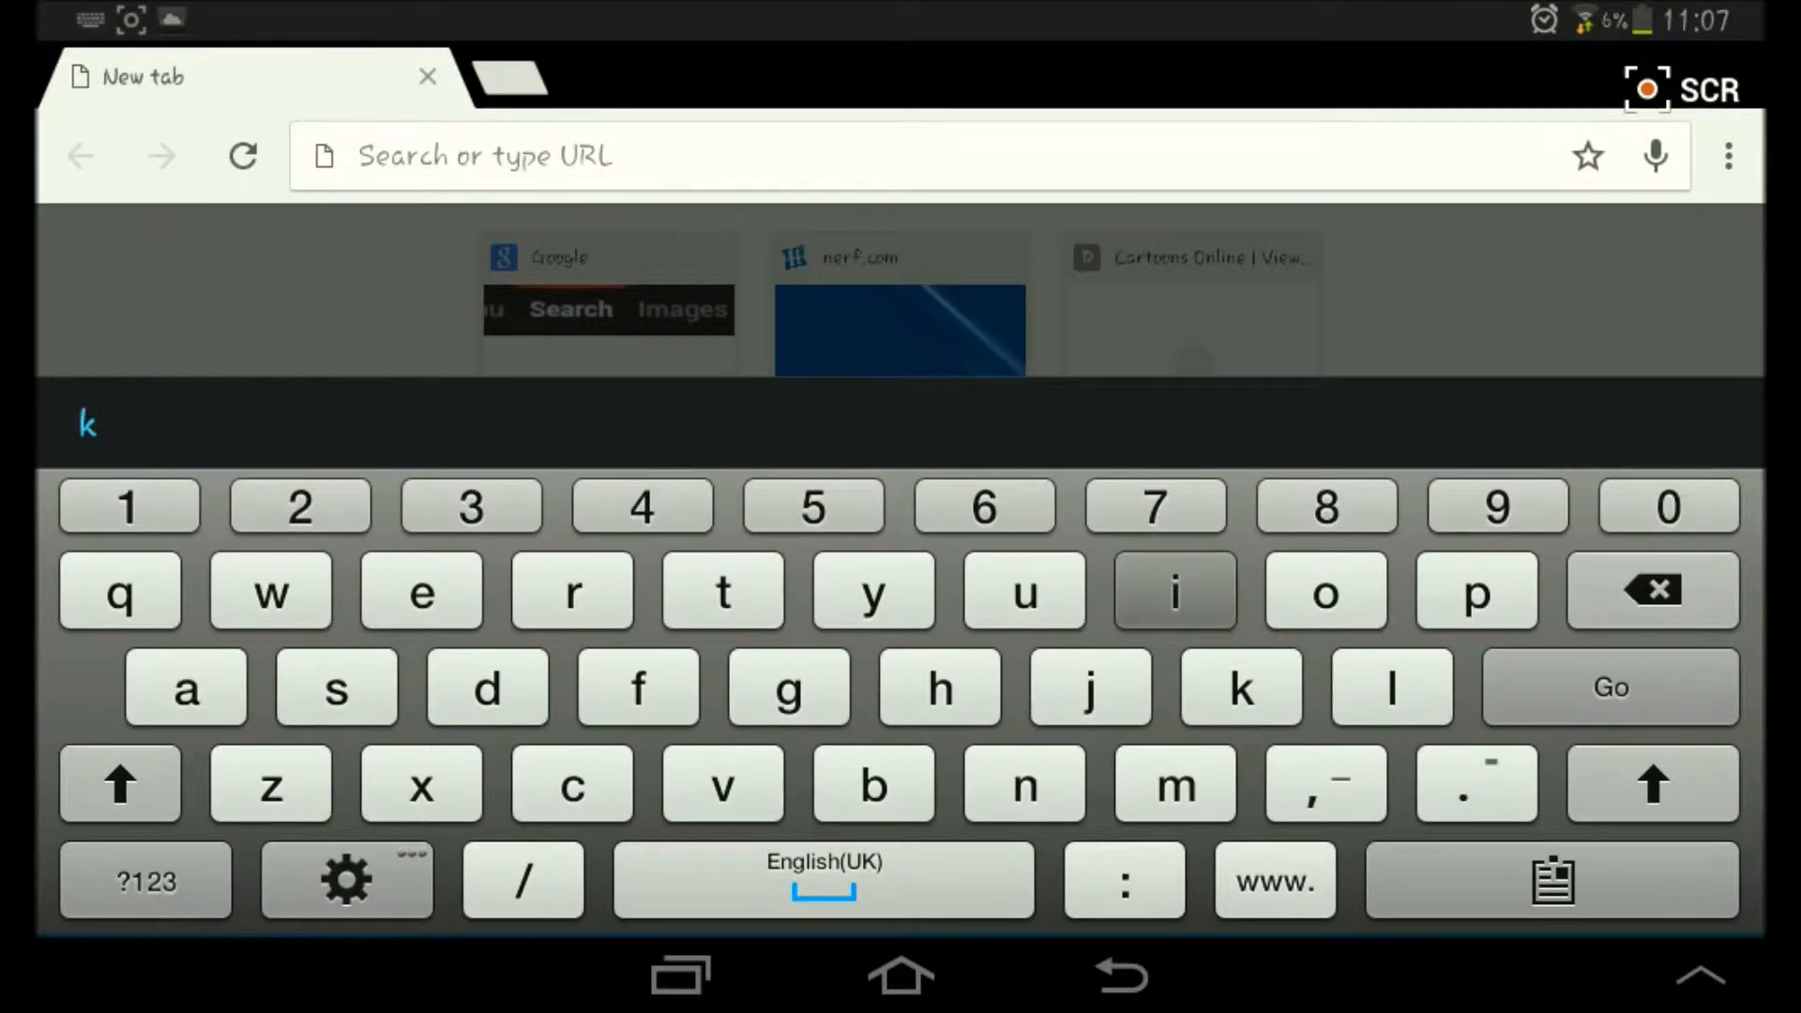
{"action": "type", "text": "ingroot"}
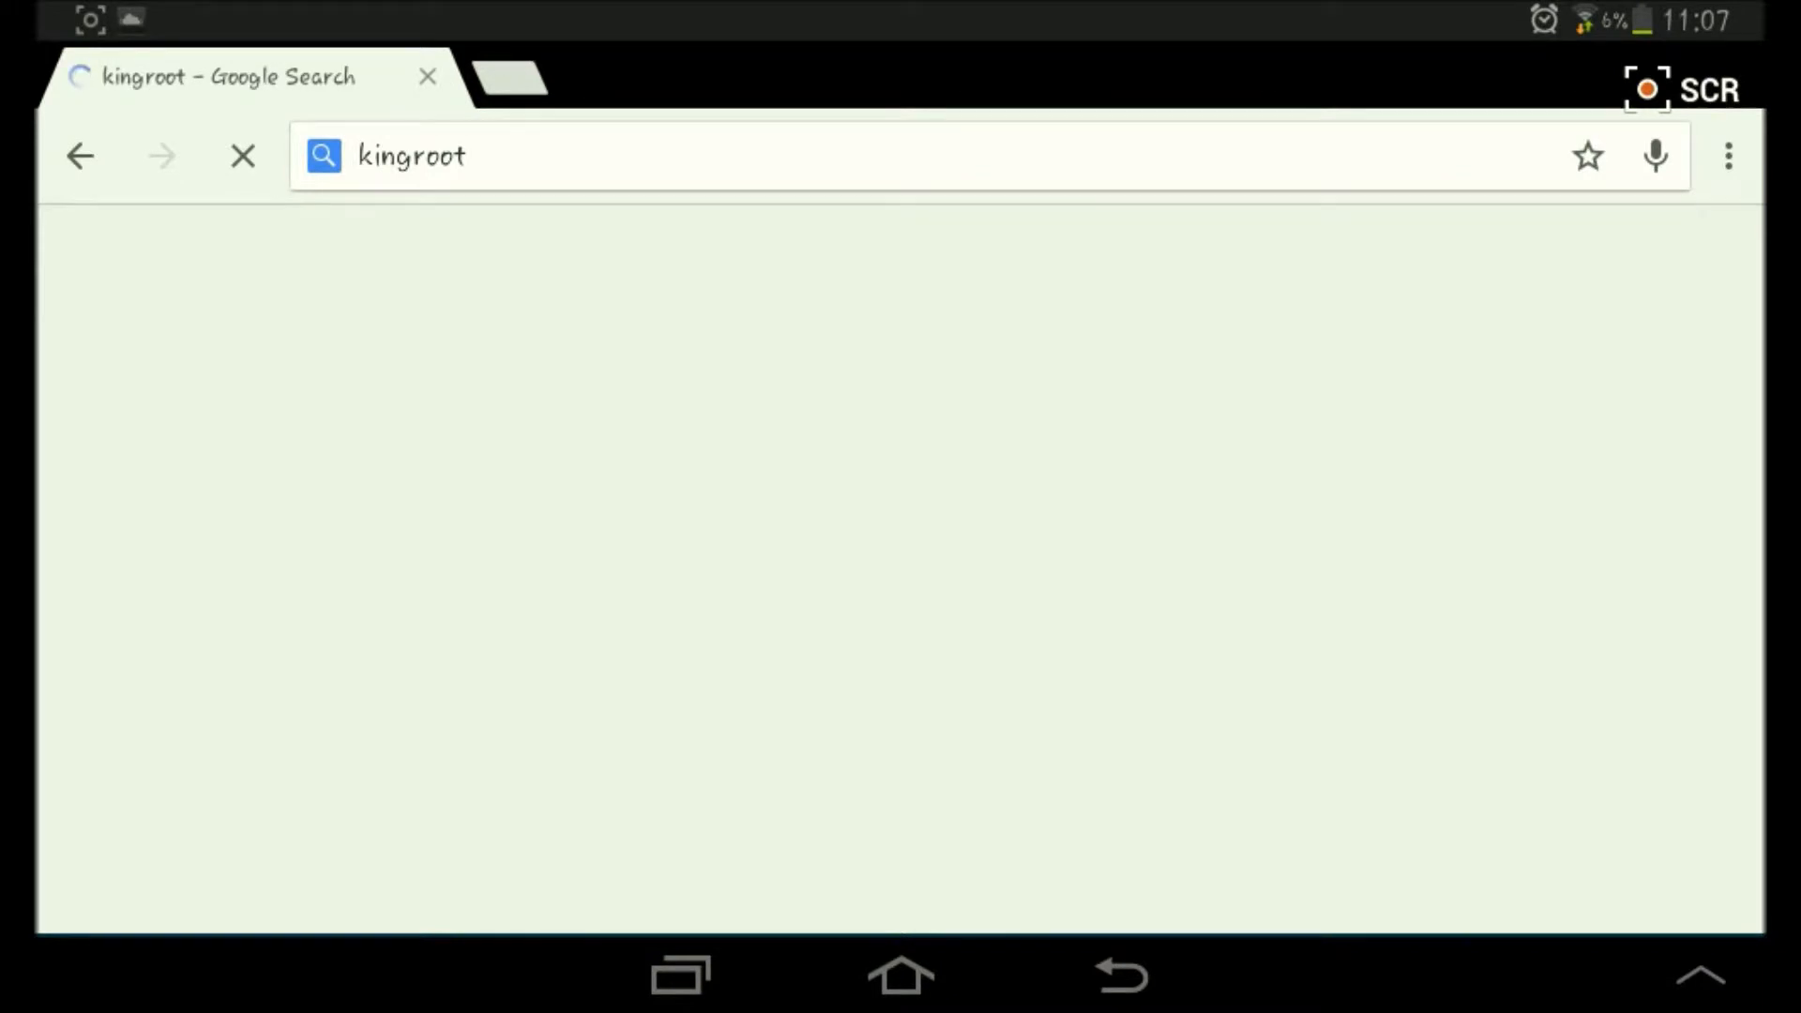
{"action": "key", "text": "enter"}
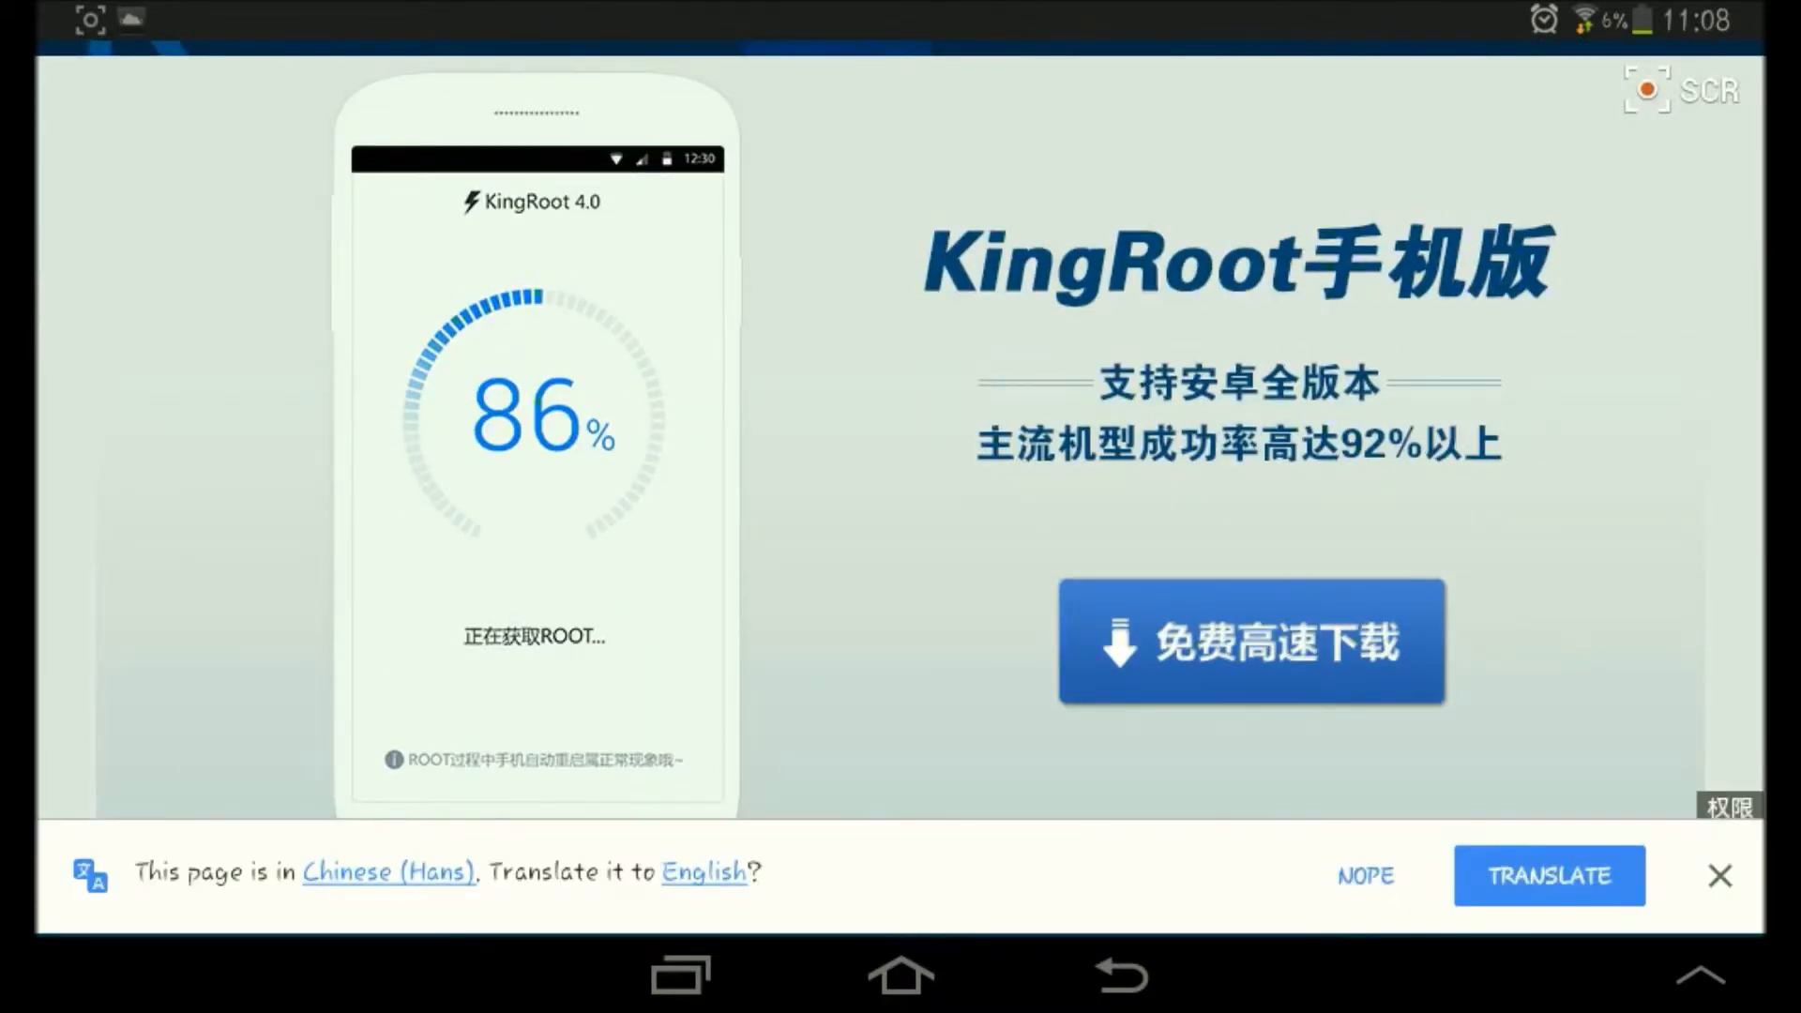
- Translate the Chinese KingRoot page to English and start the APK download
{"action": "left_click", "coordinate": [1548, 875]}
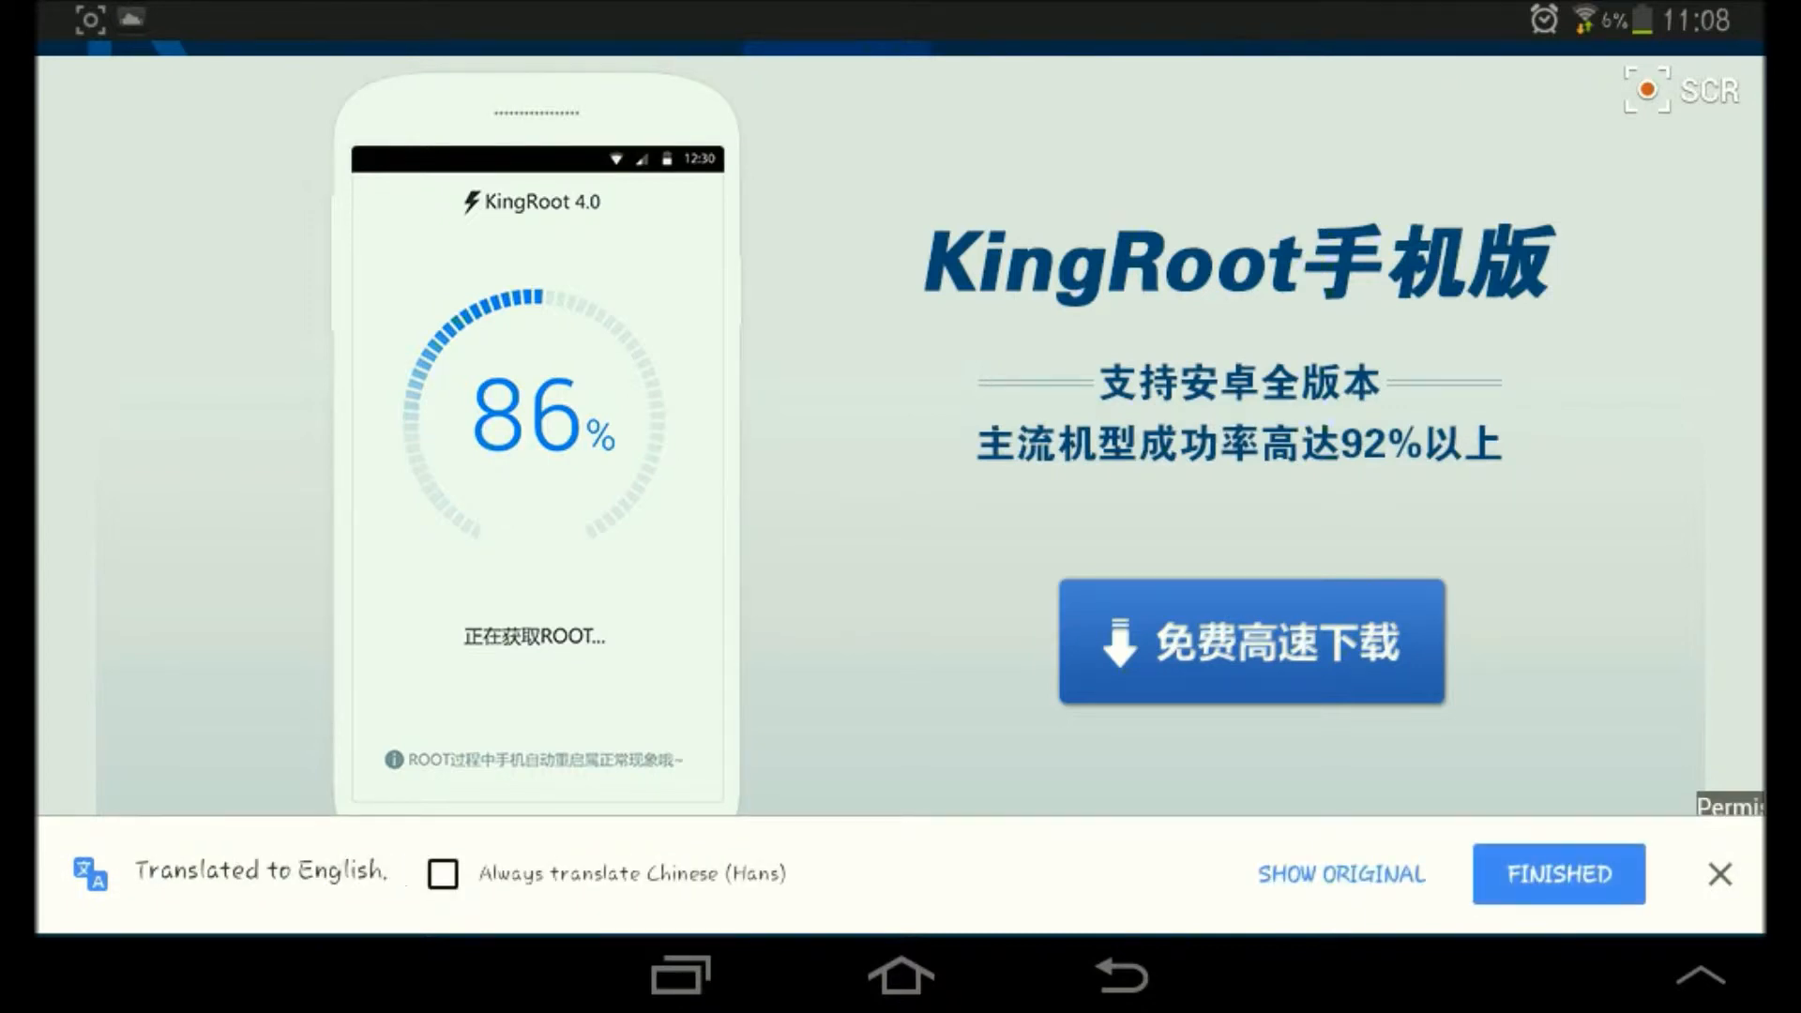
{"action": "left_click", "coordinate": [1557, 874]}
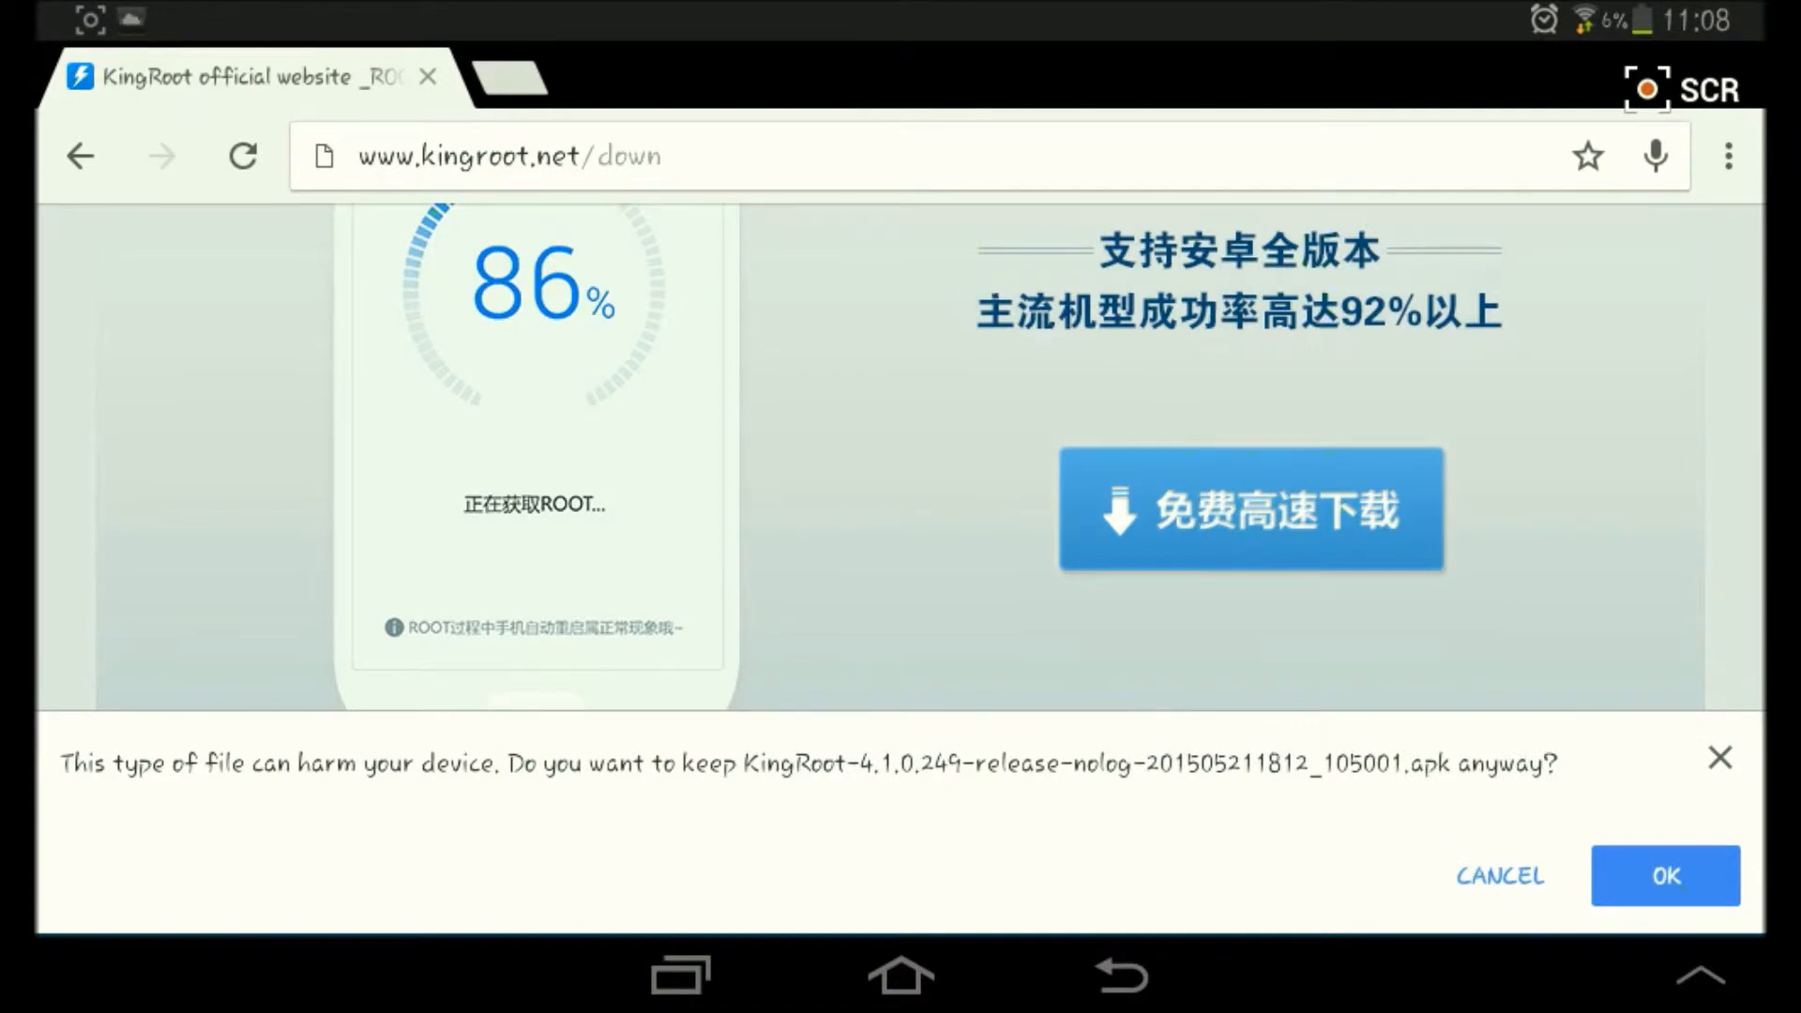
- Keep the flagged KingRoot APK so the download continues
{"action": "left_click", "coordinate": [1664, 875]}
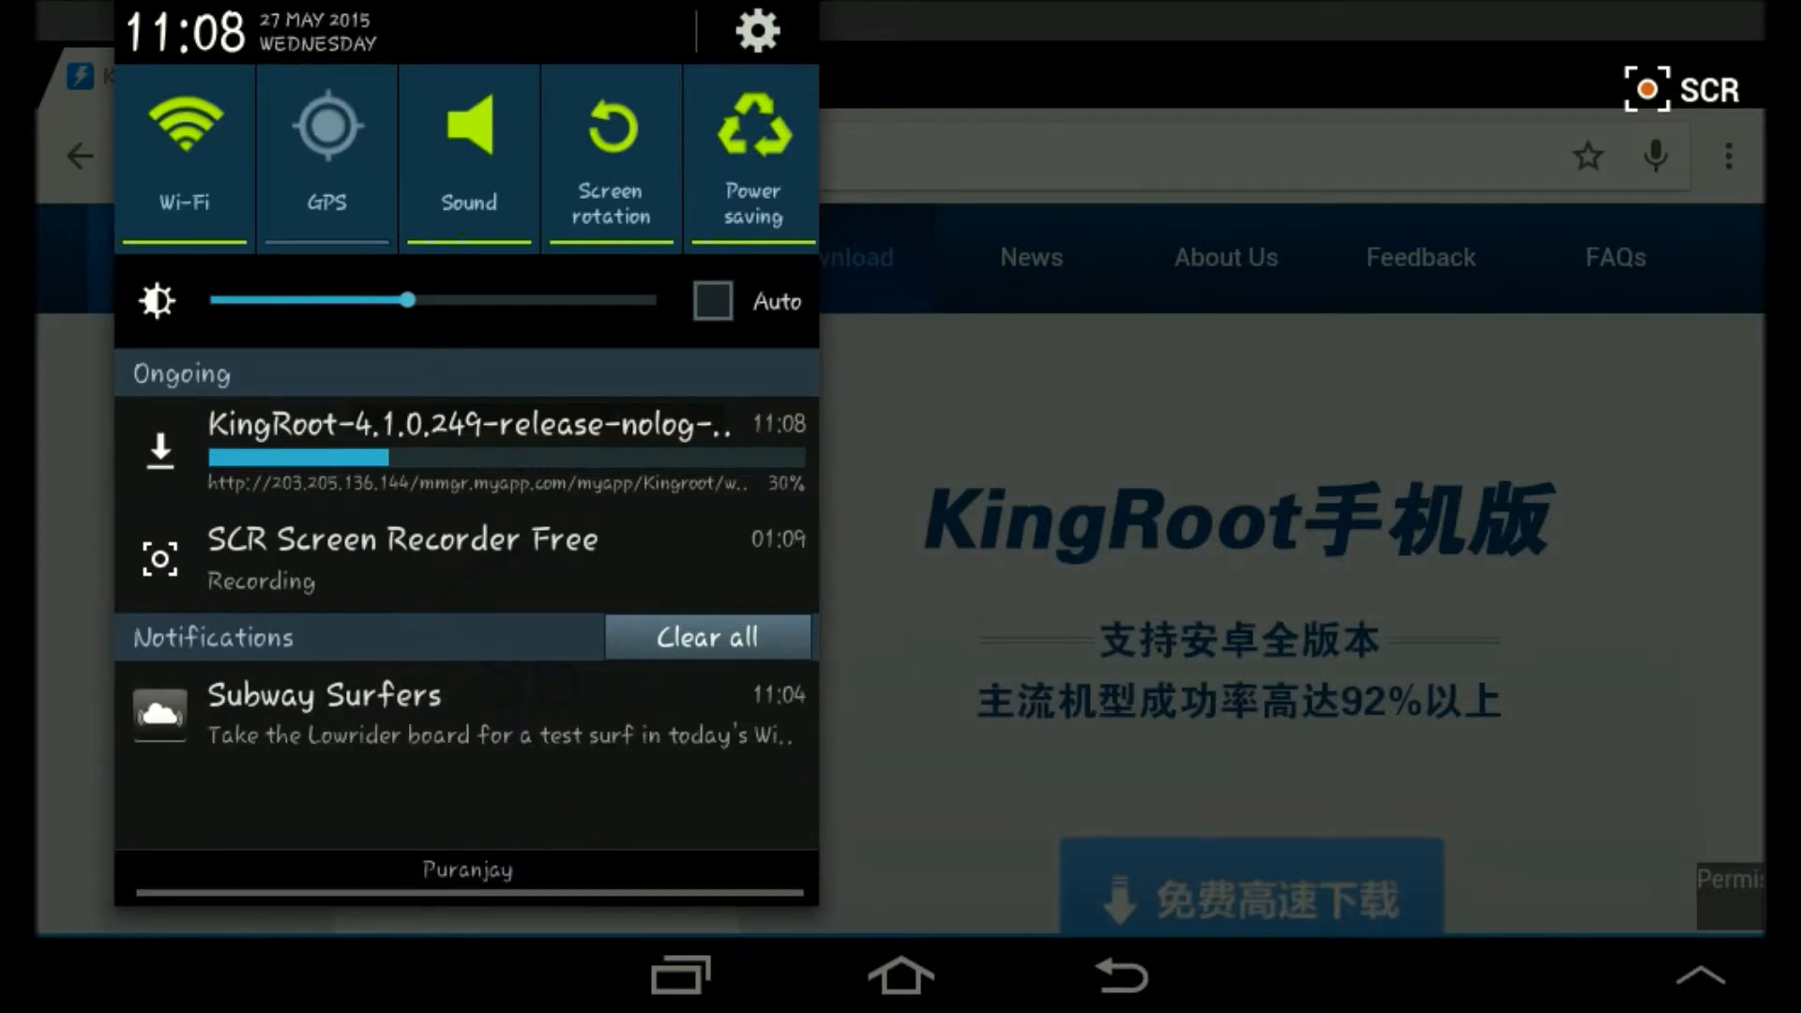
- Install KingRoot from the completed download notification so Kinguser appears among the apps
{"action": "left_click", "coordinate": [706, 636]}
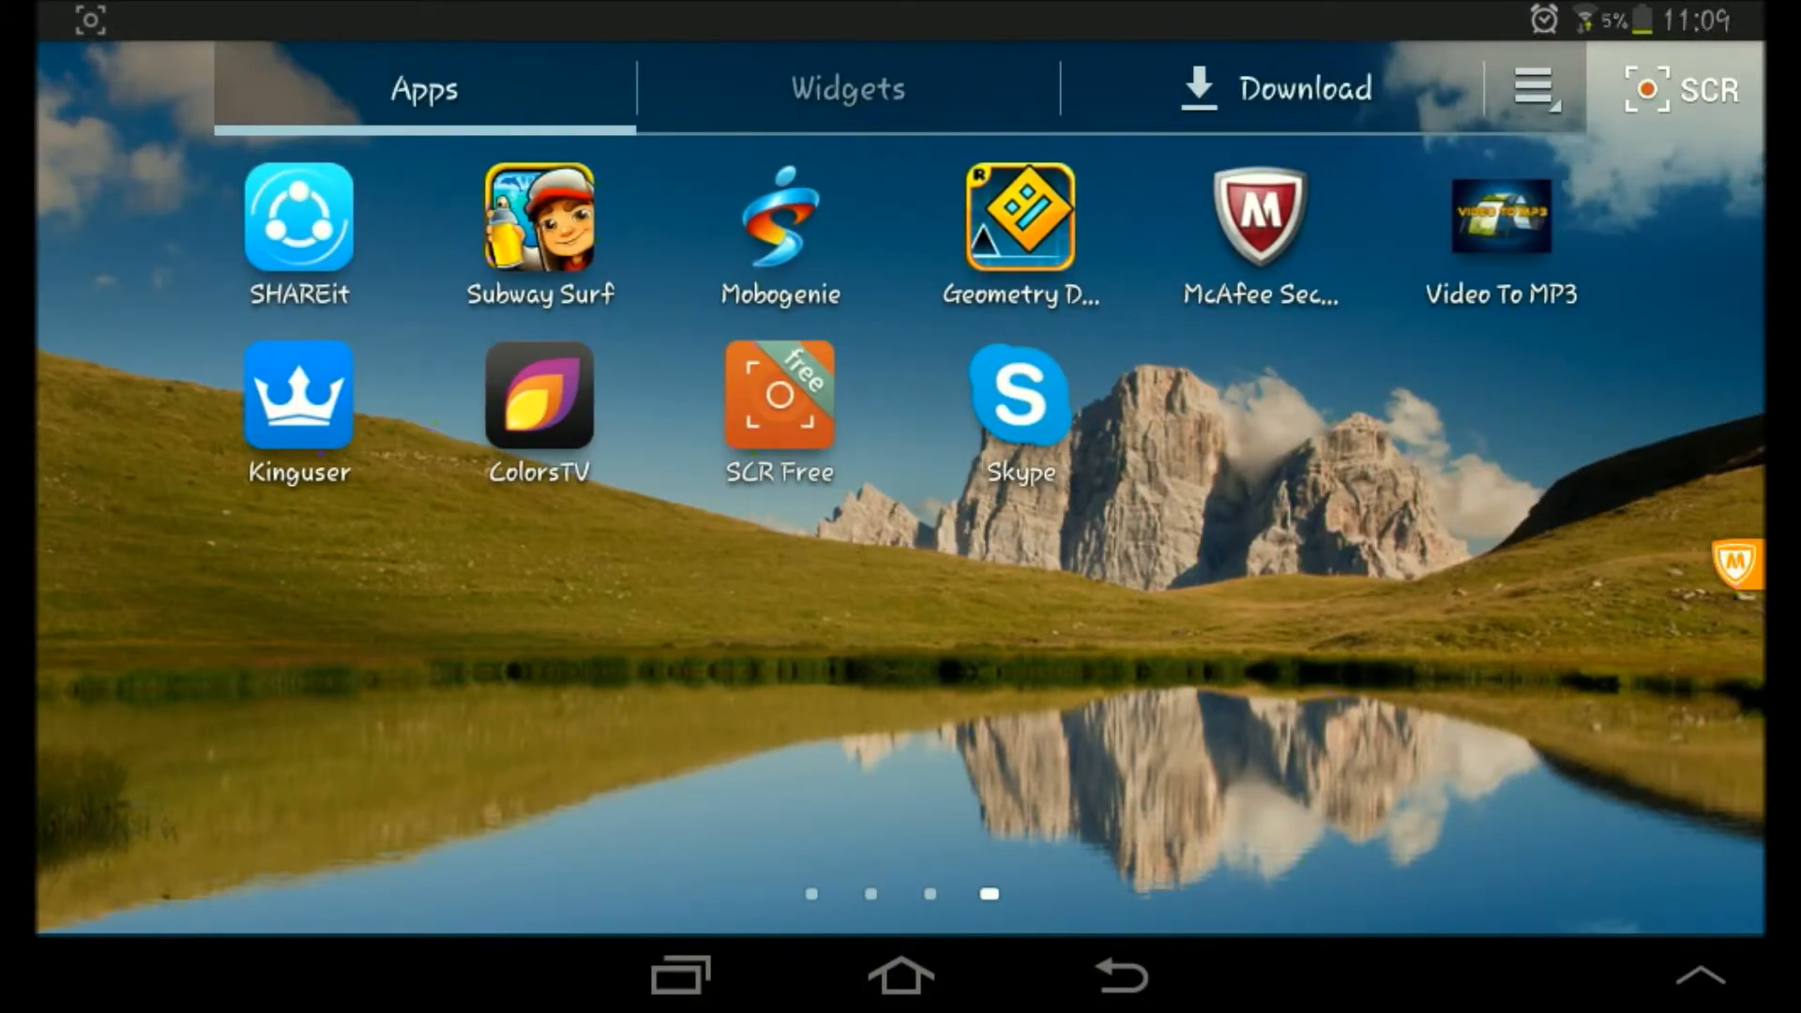
- Launch Kinguser showing root obtained and view its root authorization app list
{"action": "left_click", "coordinate": [297, 396]}
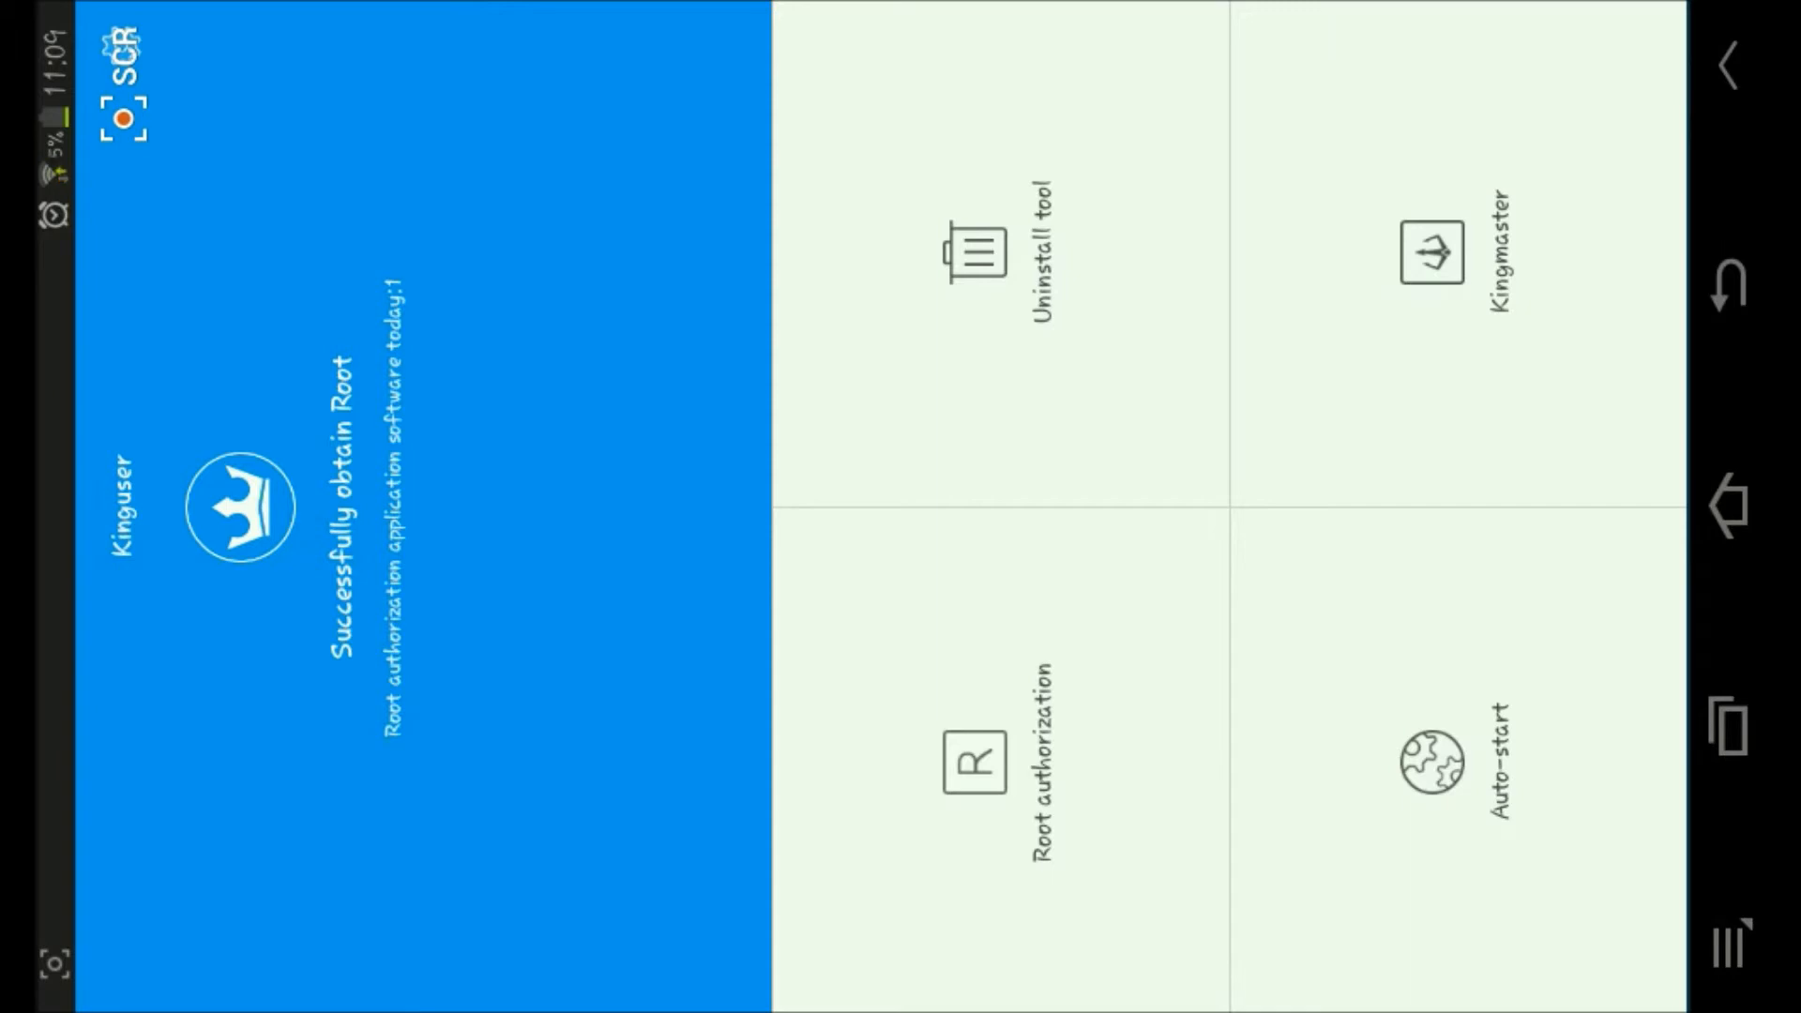
{"action": "left_click", "coordinate": [975, 761]}
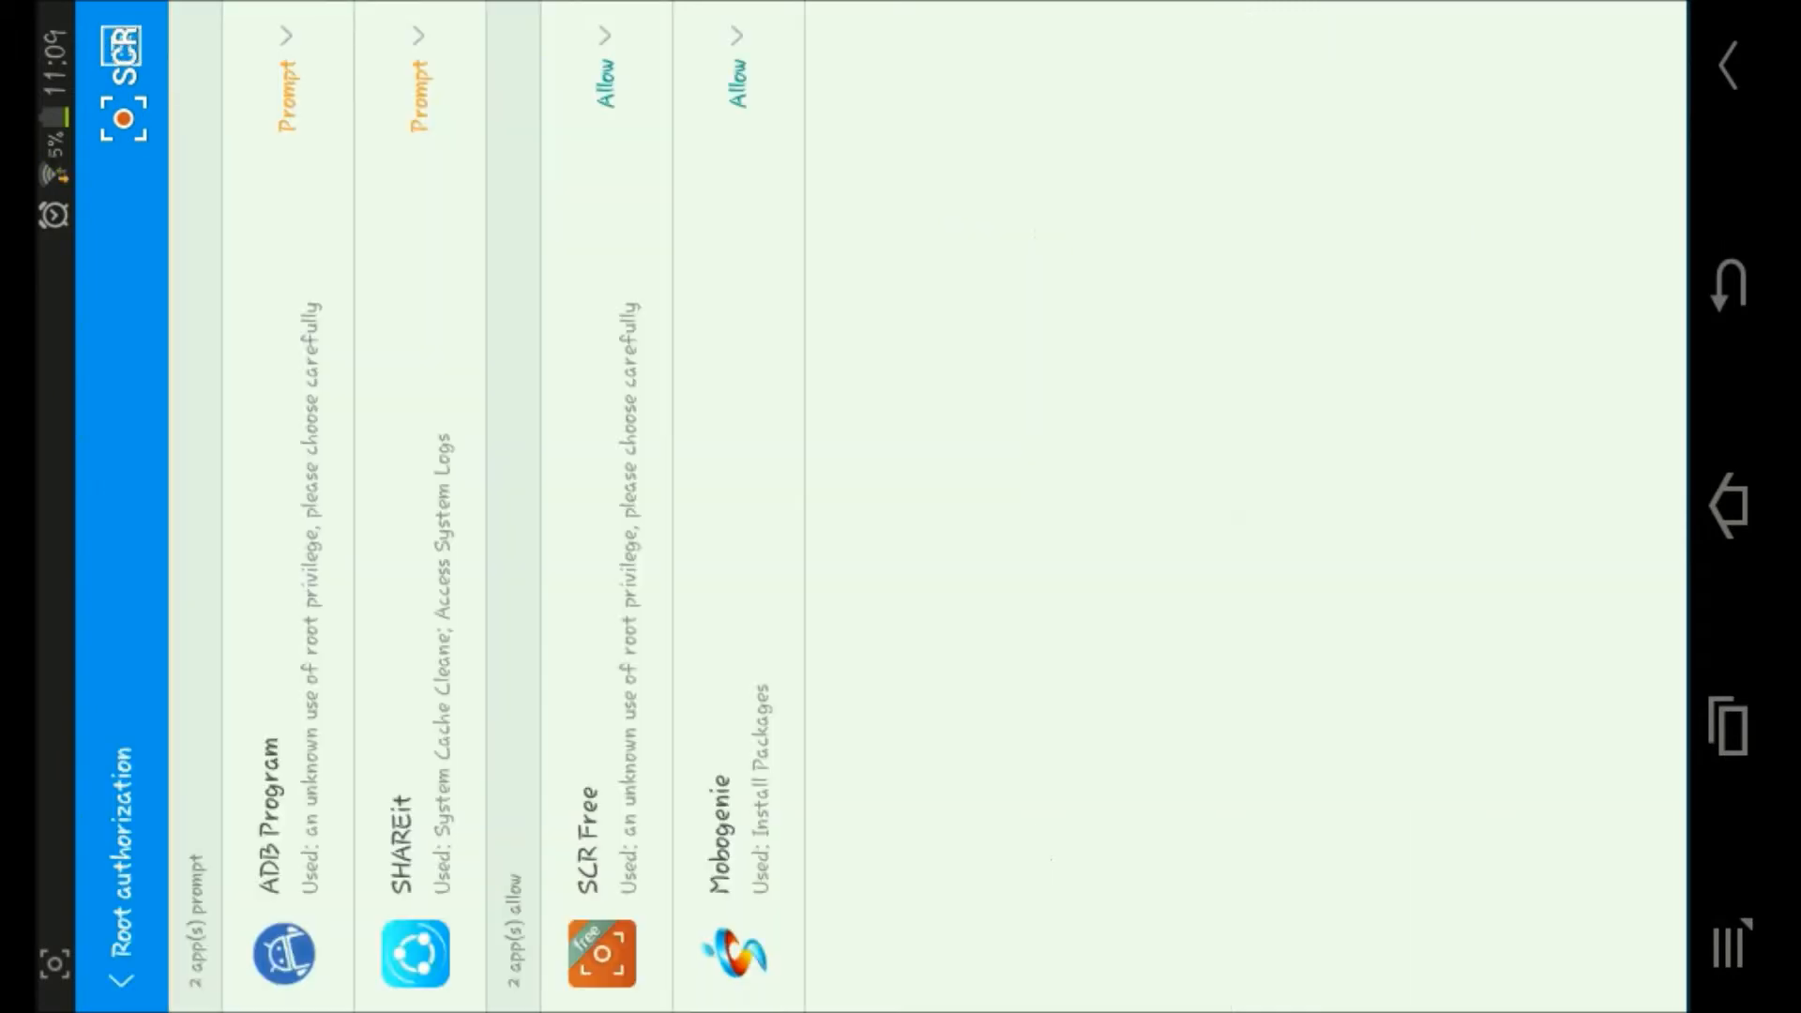